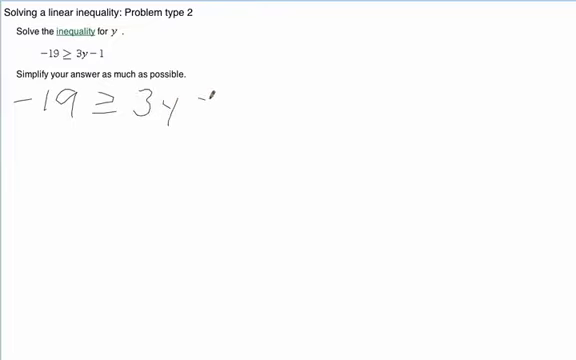
# - Finish handwriting "- 1" after 3y to complete the inequality -19 ≥ 3y - 1
pyautogui.write('-1')
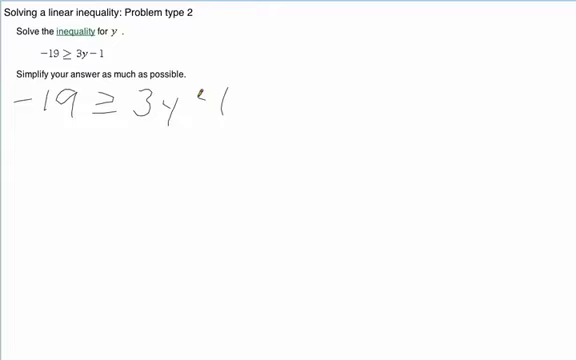
pyautogui.click(196, 104)
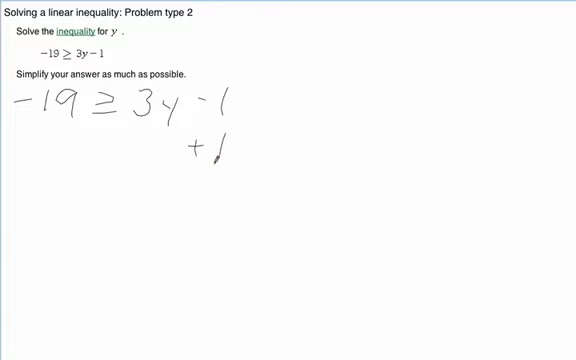
# - Write +1 beneath the -1 and start a +1 beneath -19
pyautogui.click(52, 138)
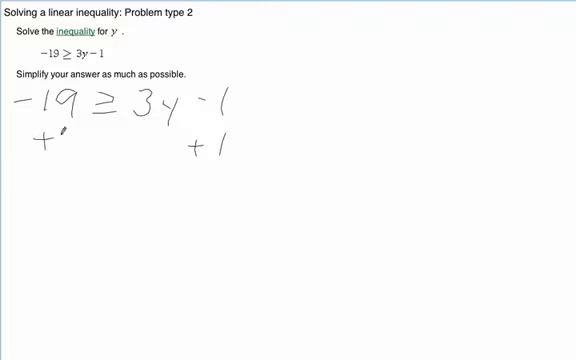